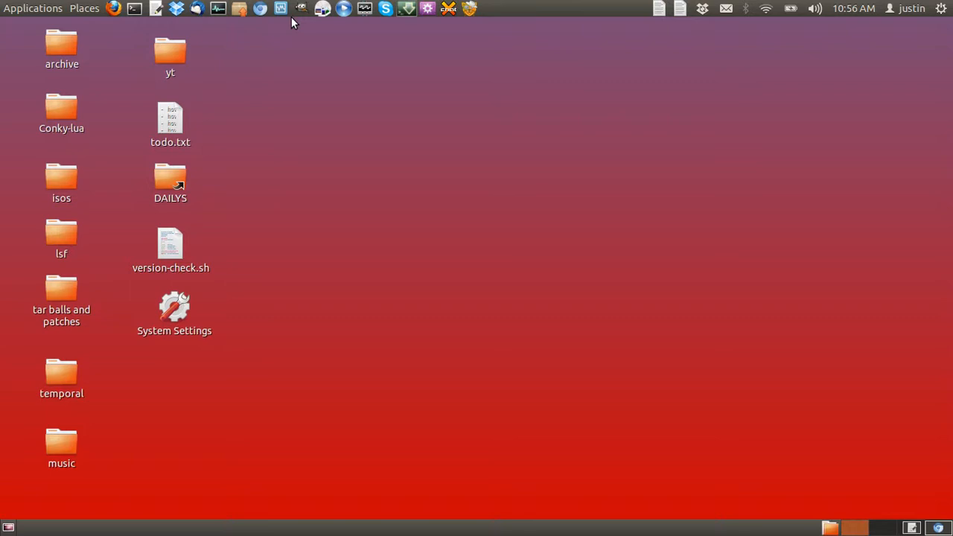
pyautogui.moveTo(110, 270)
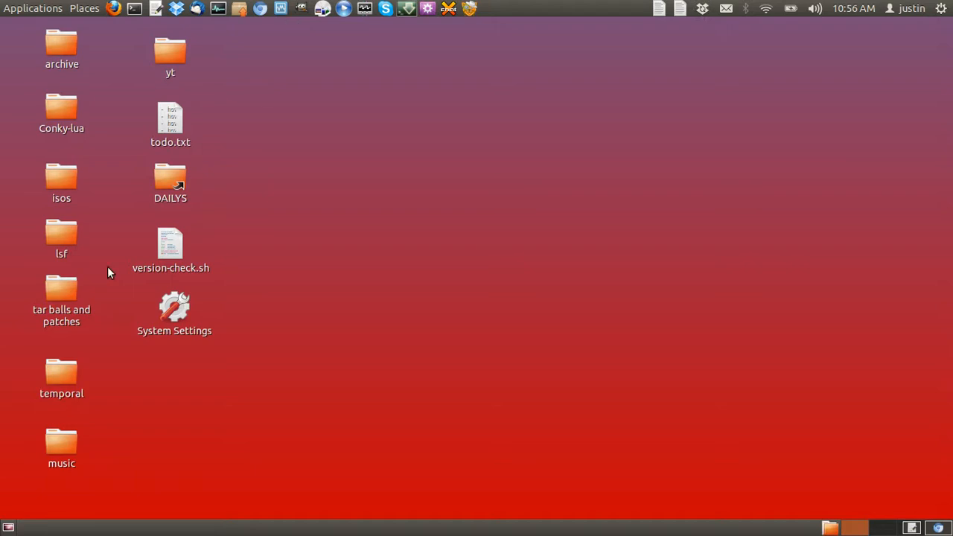
pyautogui.moveTo(420, 333)
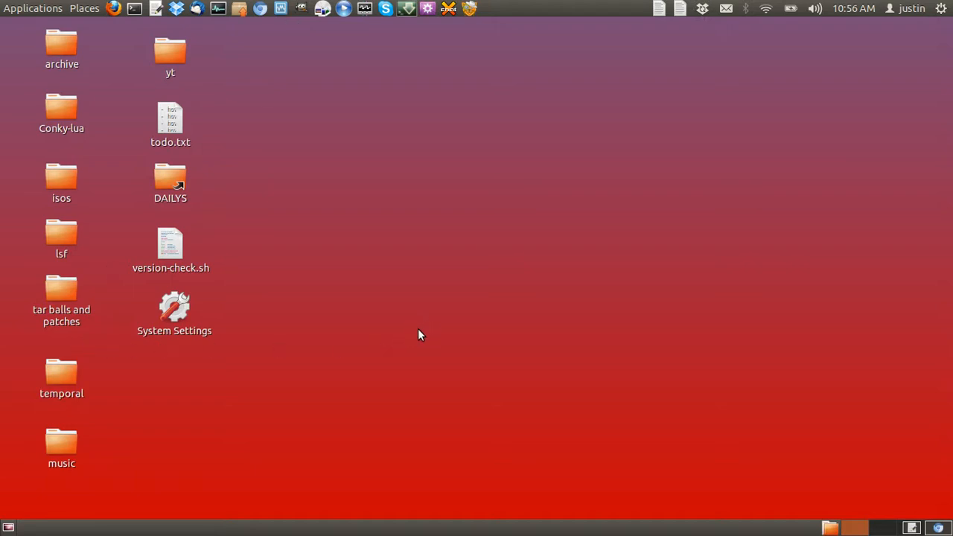
pyautogui.moveTo(241, 10)
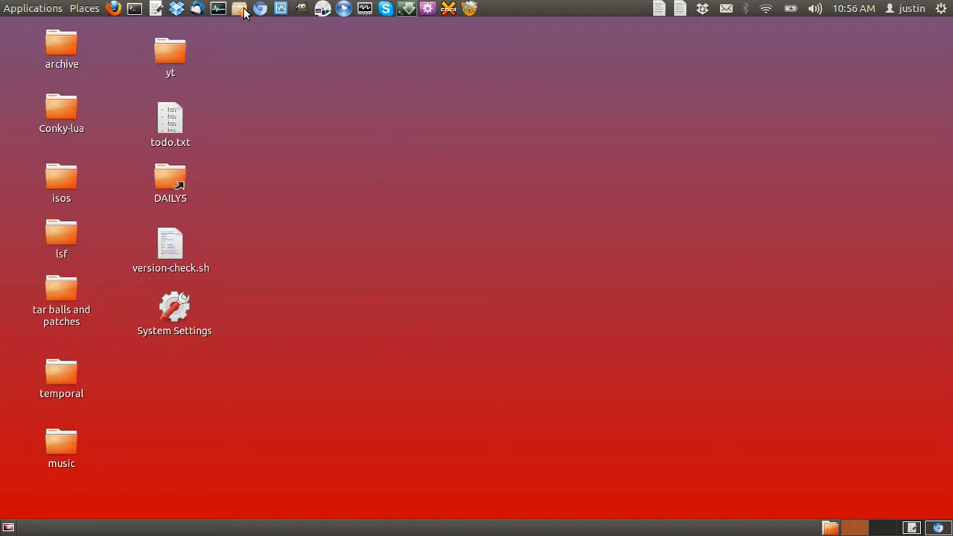
pyautogui.moveTo(240, 9)
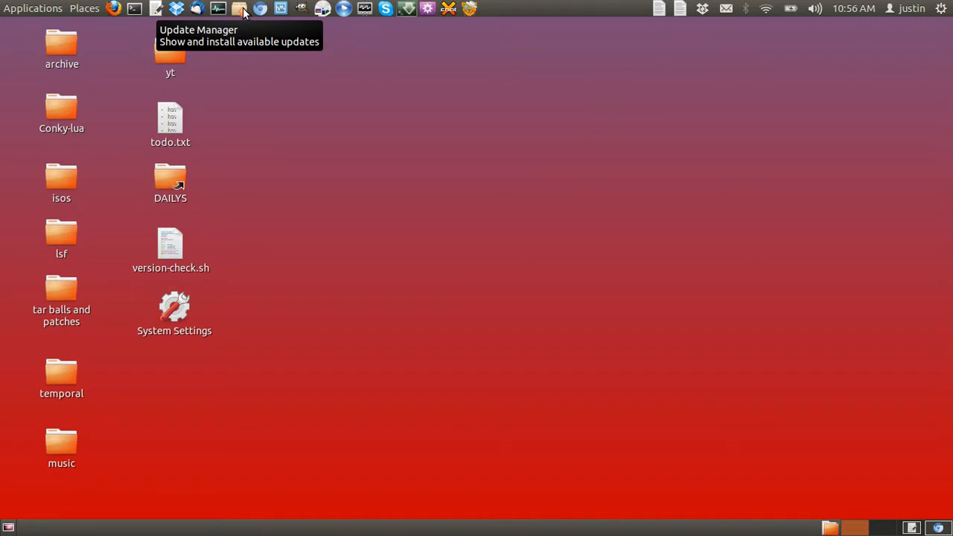
pyautogui.moveTo(253, 14)
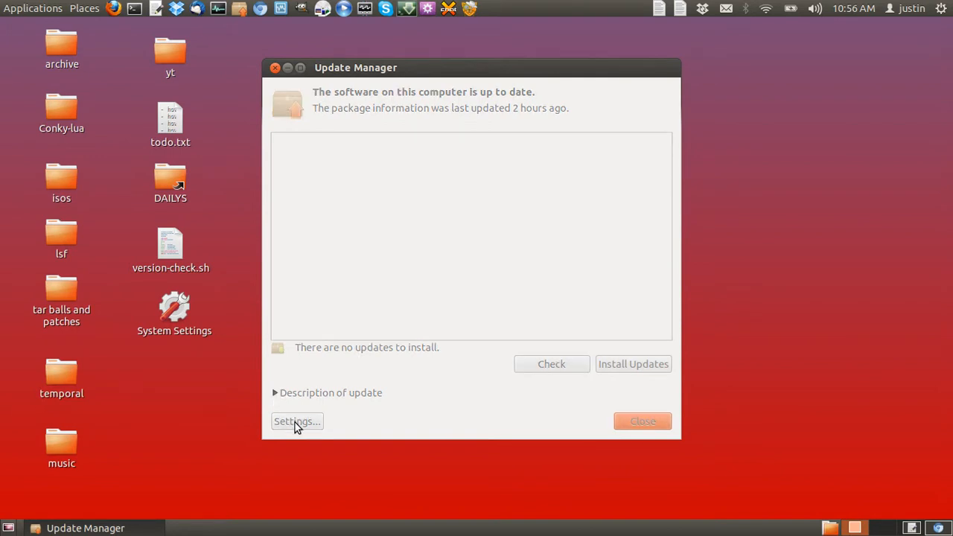
# In the update settings, set 'Automatically check for updates' to Daily.
pyautogui.click(296, 421)
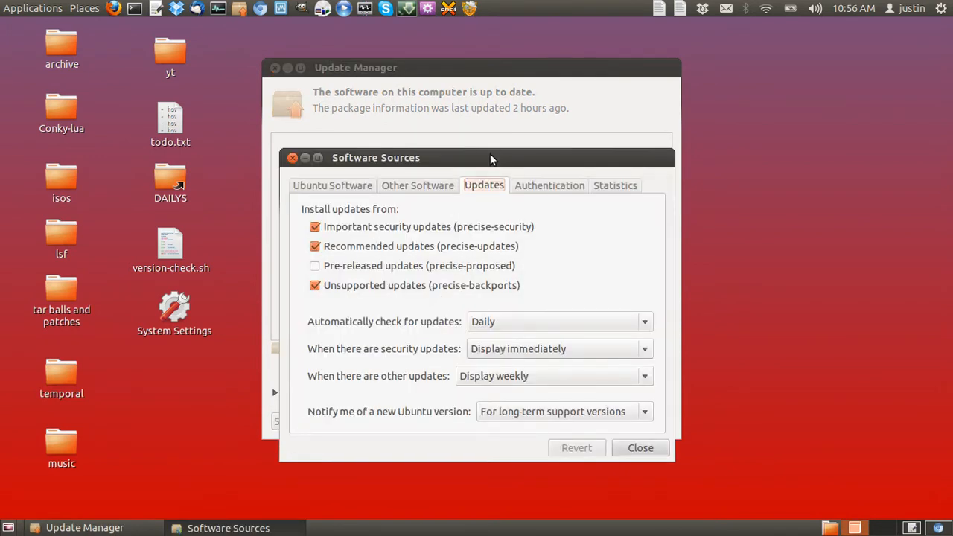
pyautogui.moveTo(491, 158); pyautogui.dragTo(483, 140)
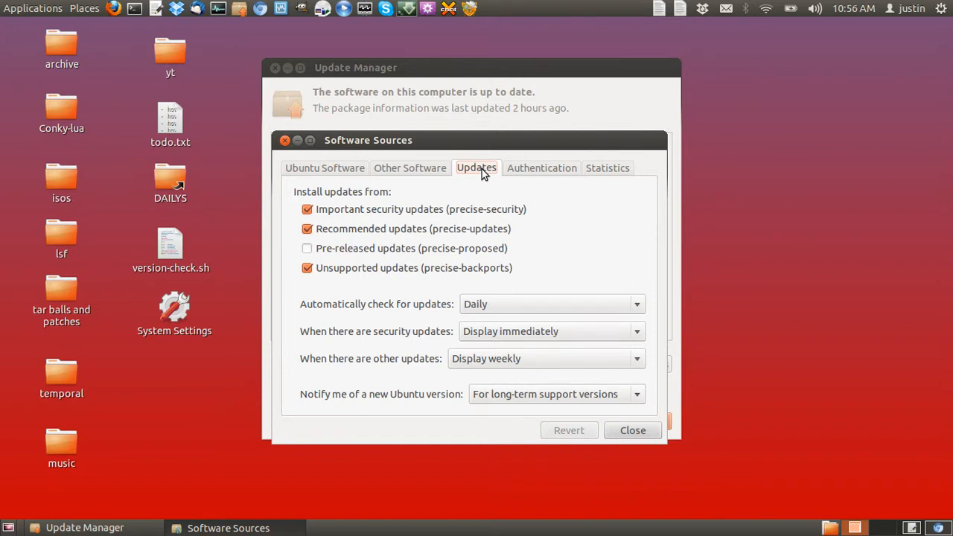
pyautogui.moveTo(458, 313)
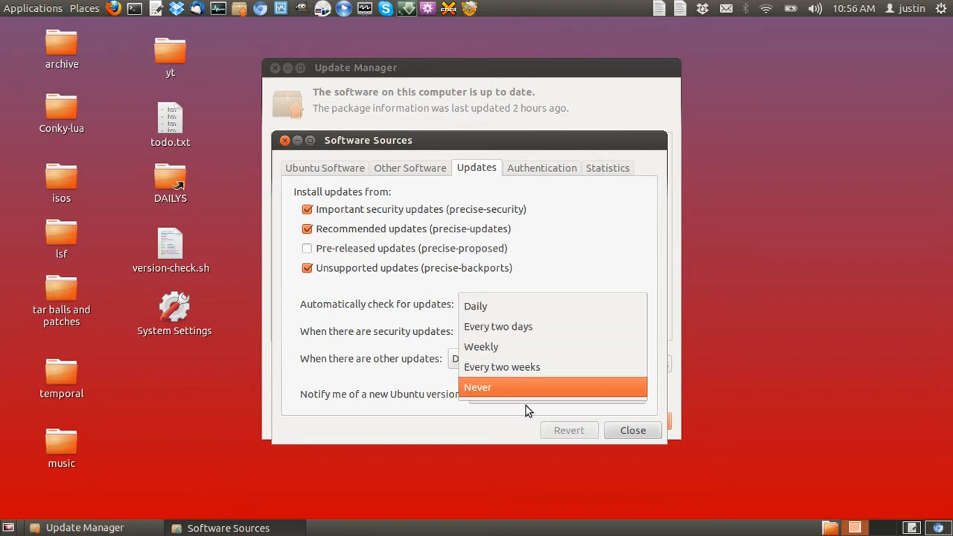
pyautogui.moveTo(503, 307)
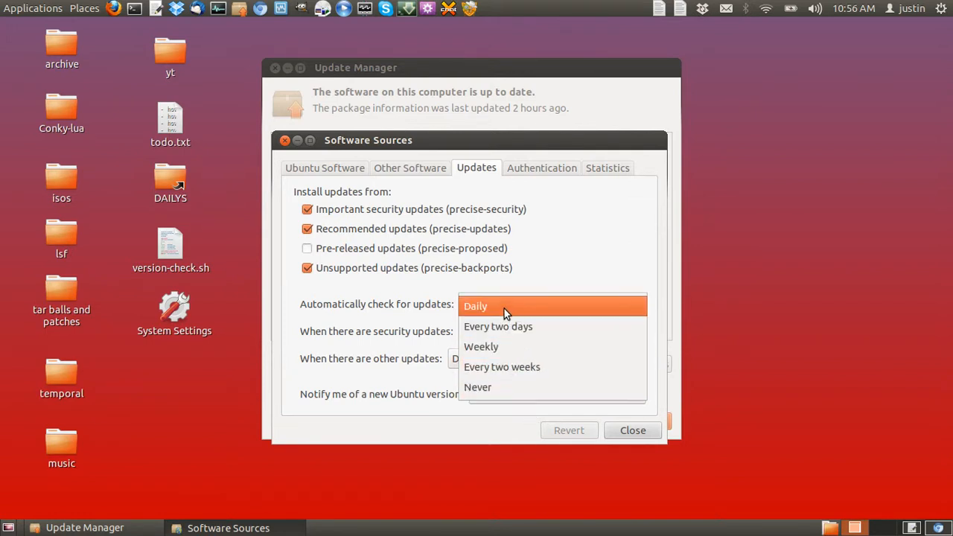
pyautogui.click(475, 306)
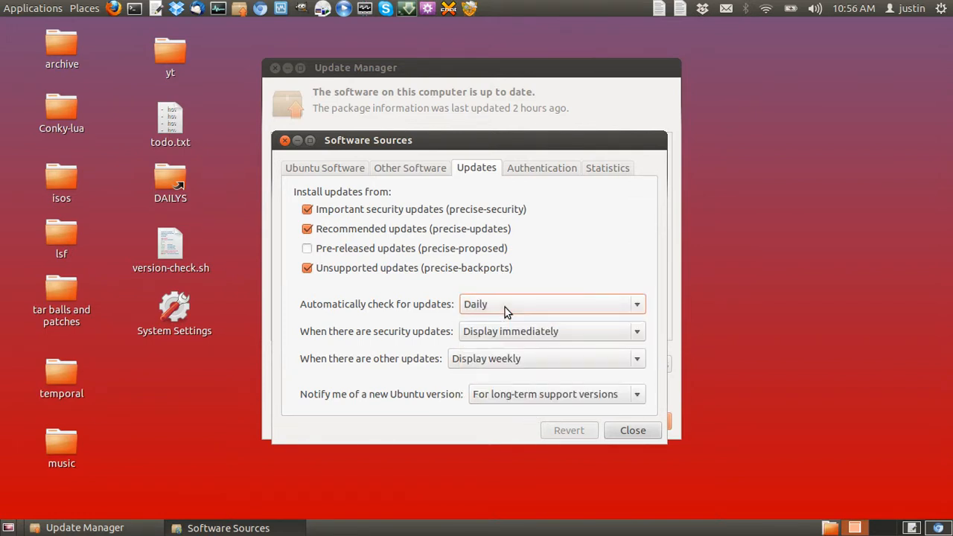
pyautogui.moveTo(370, 336)
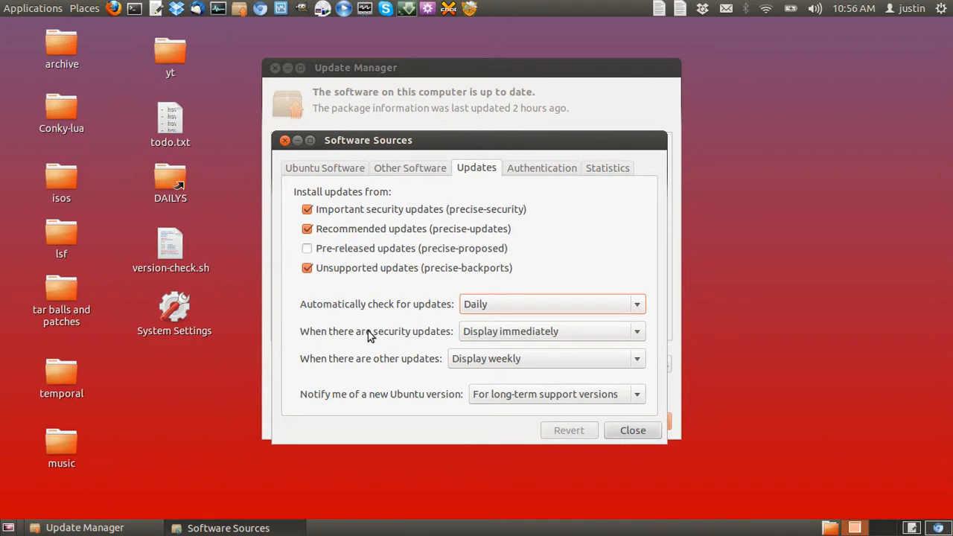
pyautogui.moveTo(408, 339)
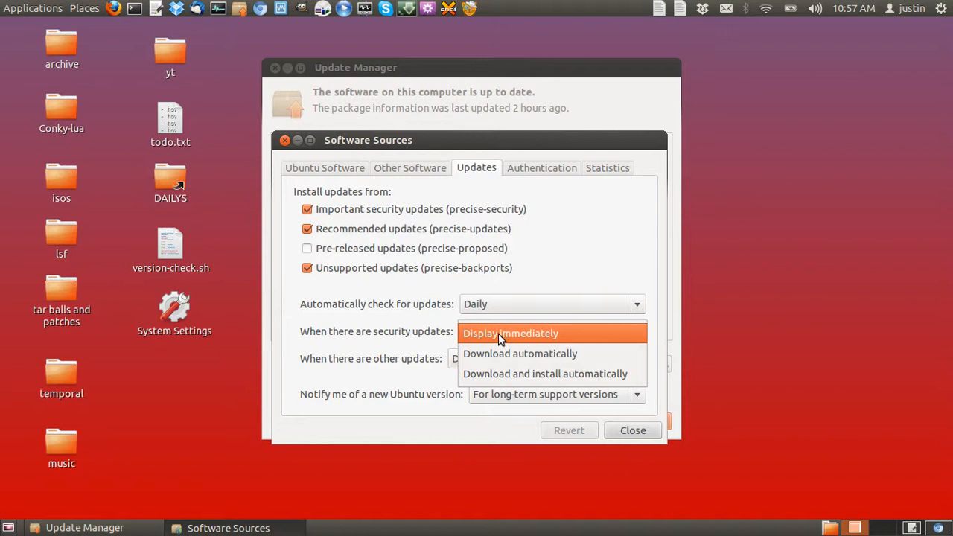
pyautogui.moveTo(531, 334)
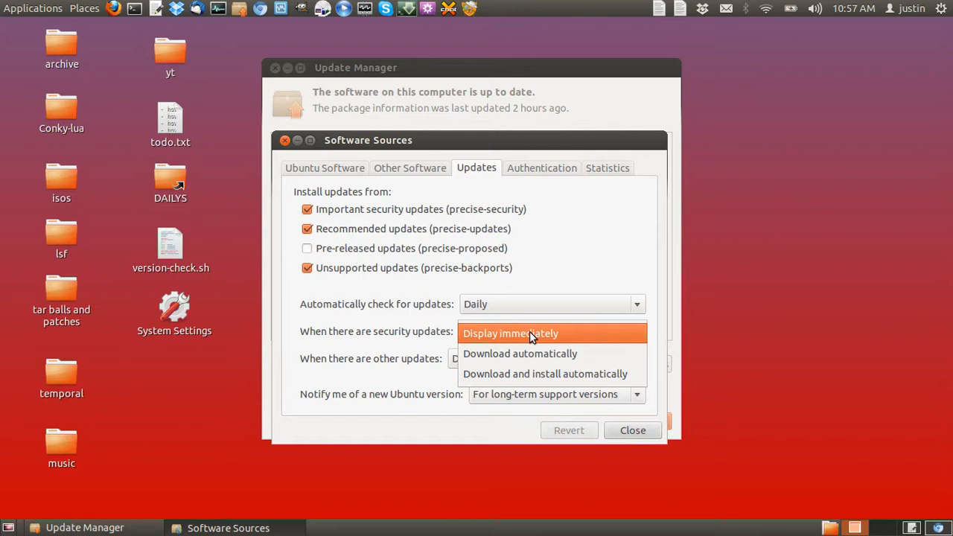
pyautogui.moveTo(518, 380)
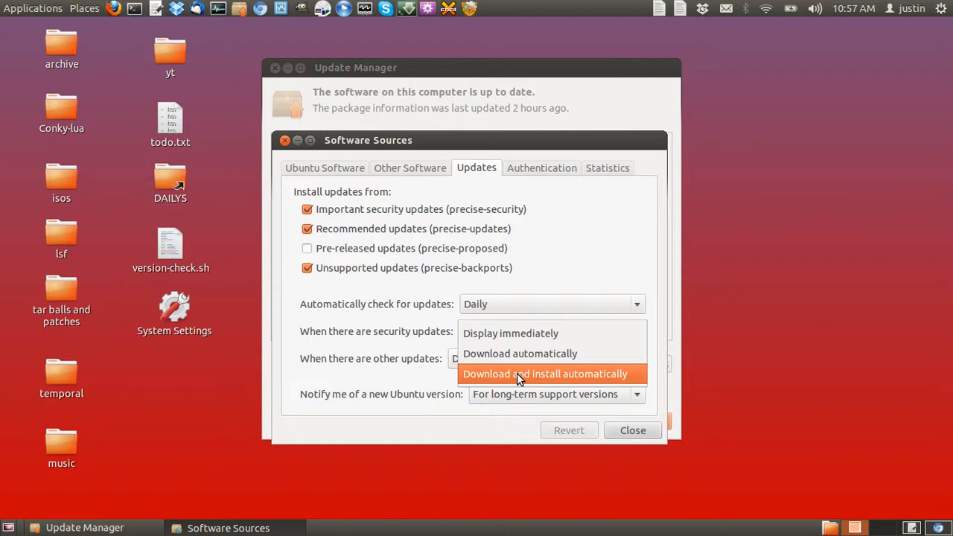
# Set 'When there are security updates' to 'Download and install automatically'.
pyautogui.click(545, 373)
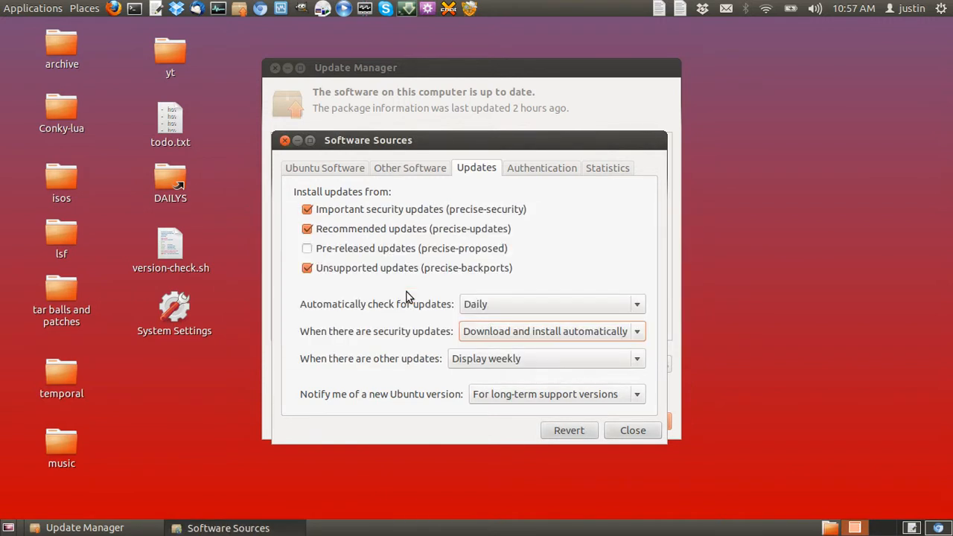
pyautogui.moveTo(380, 363)
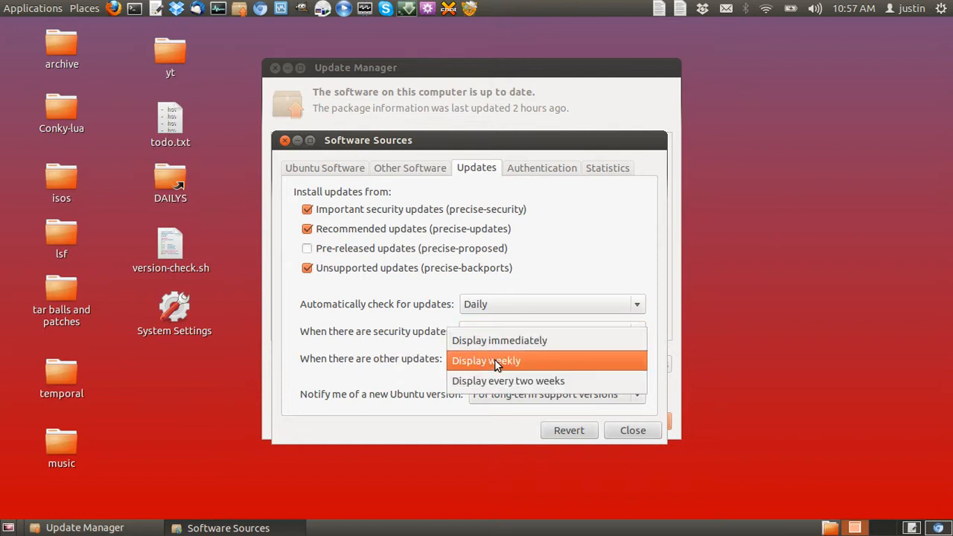
pyautogui.moveTo(499, 340)
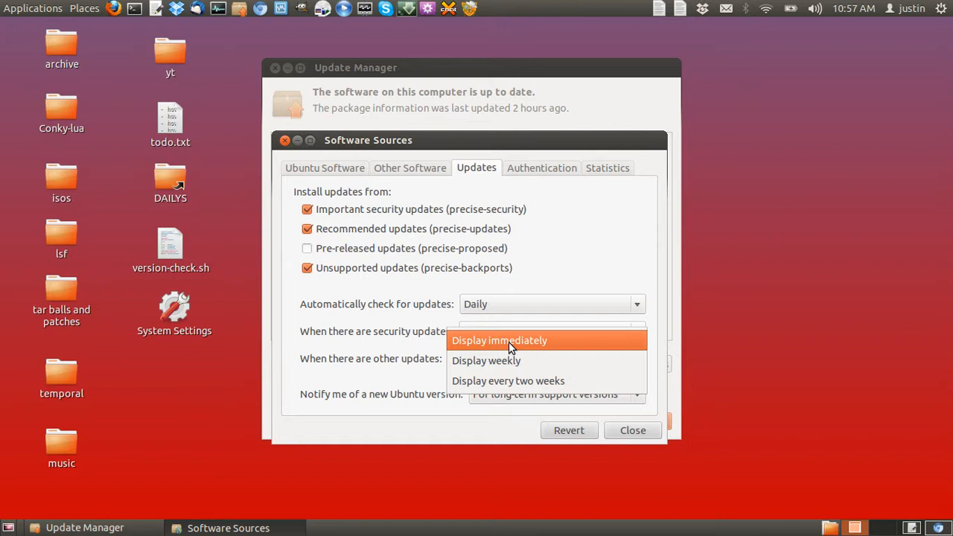
# Set 'When there are other updates' to 'Display immediately' instead of weekly.
pyautogui.click(499, 339)
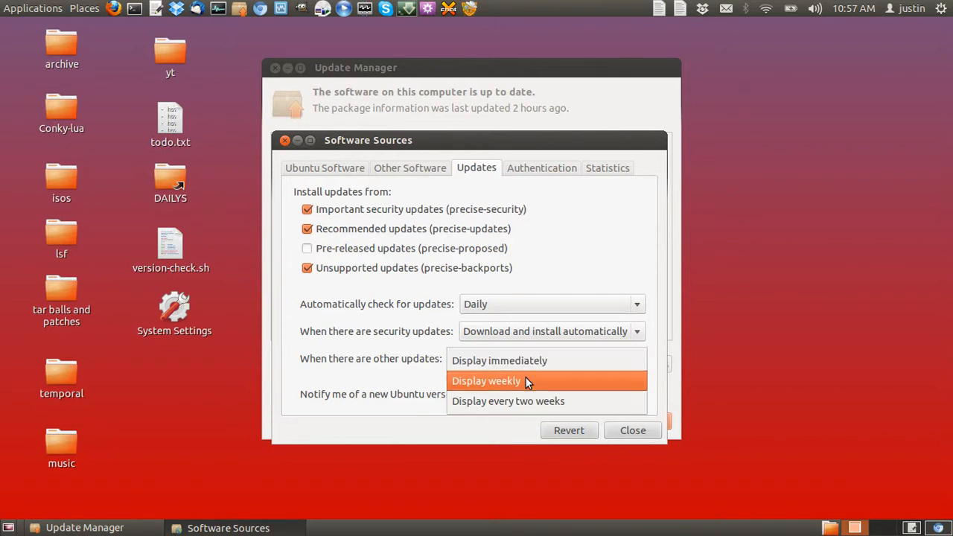
pyautogui.click(498, 359)
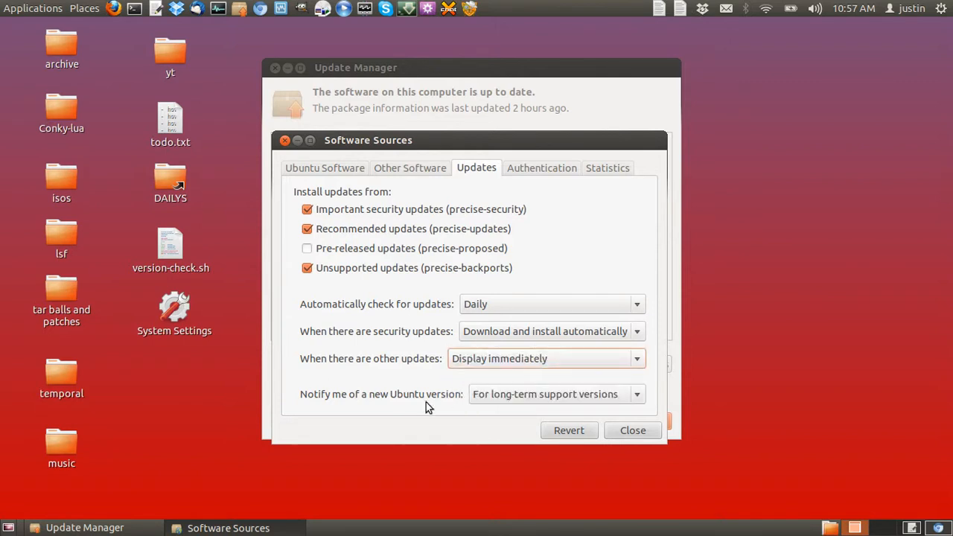
pyautogui.moveTo(424, 411)
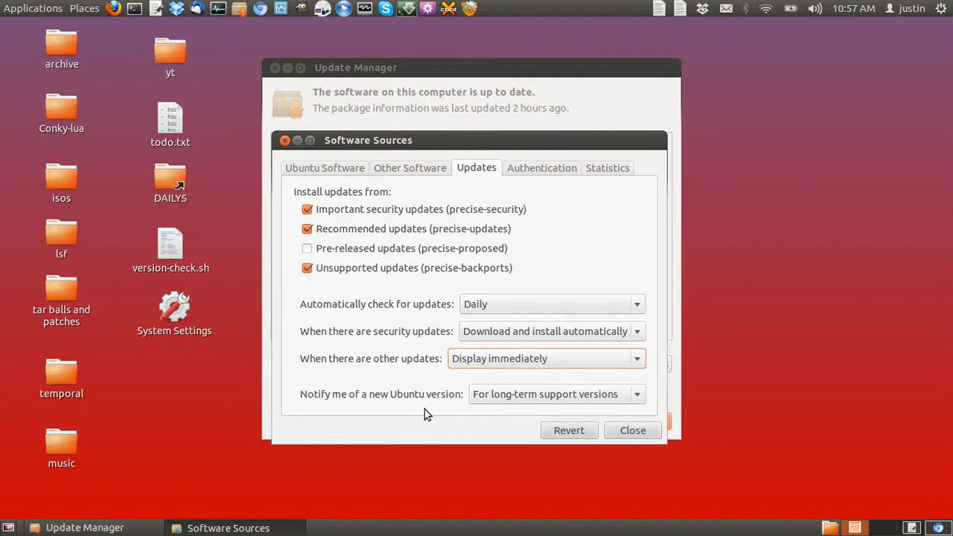
pyautogui.moveTo(416, 366)
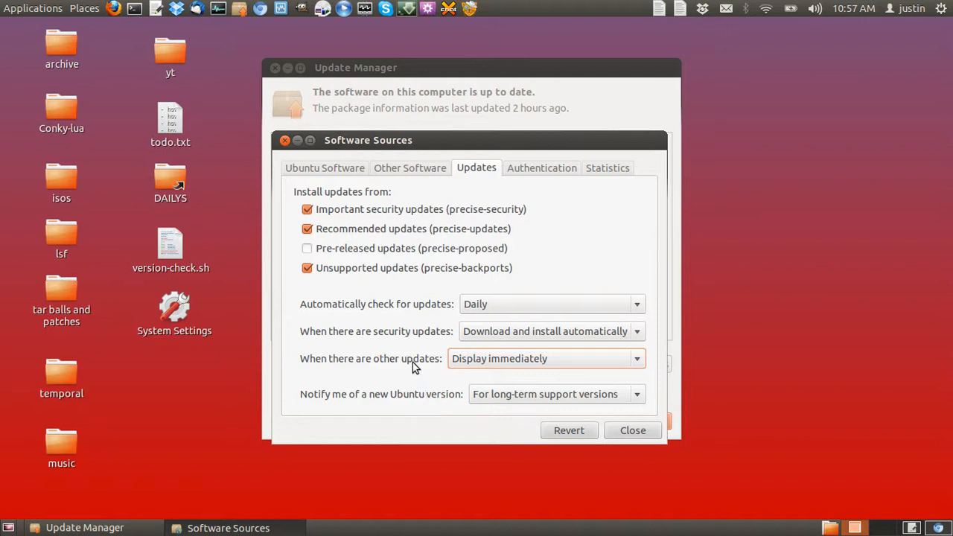
pyautogui.moveTo(408, 378)
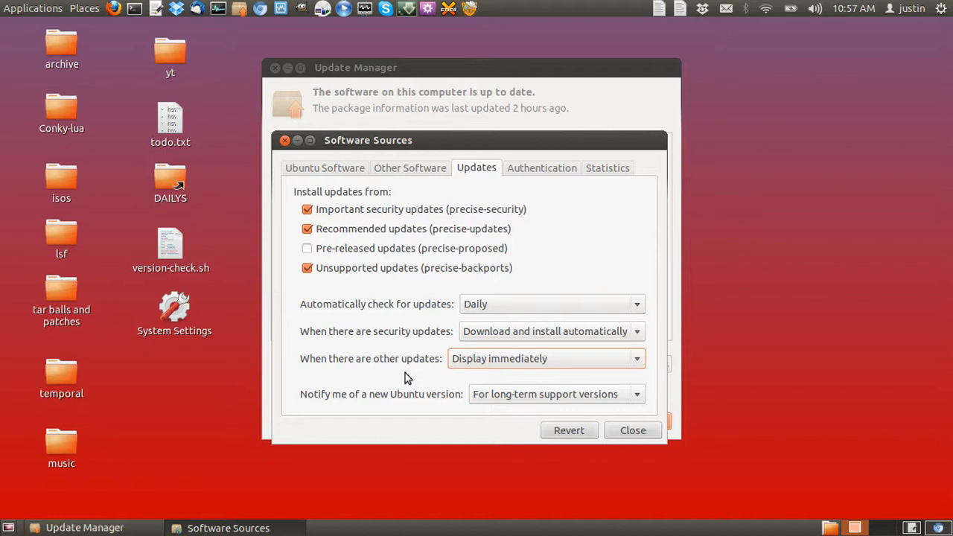
pyautogui.moveTo(435, 337)
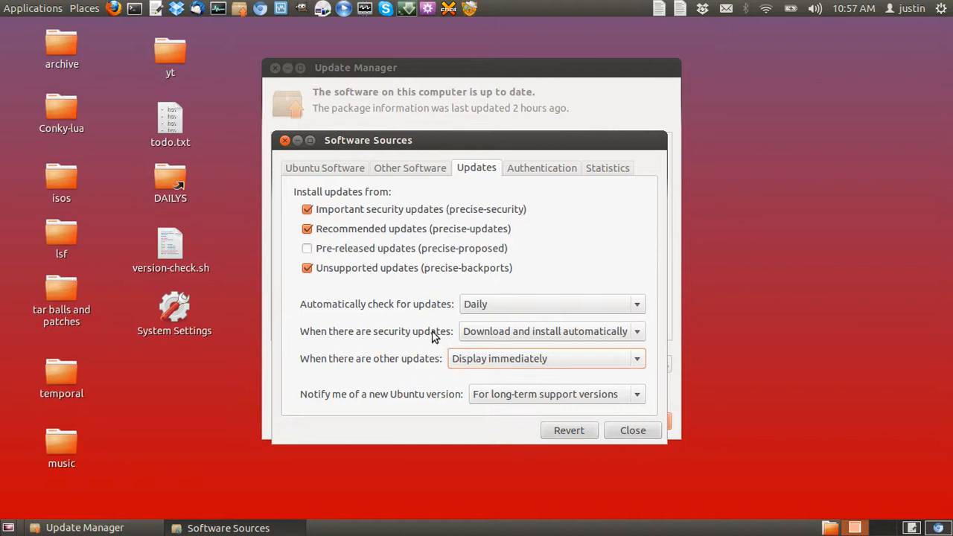
pyautogui.moveTo(467, 334)
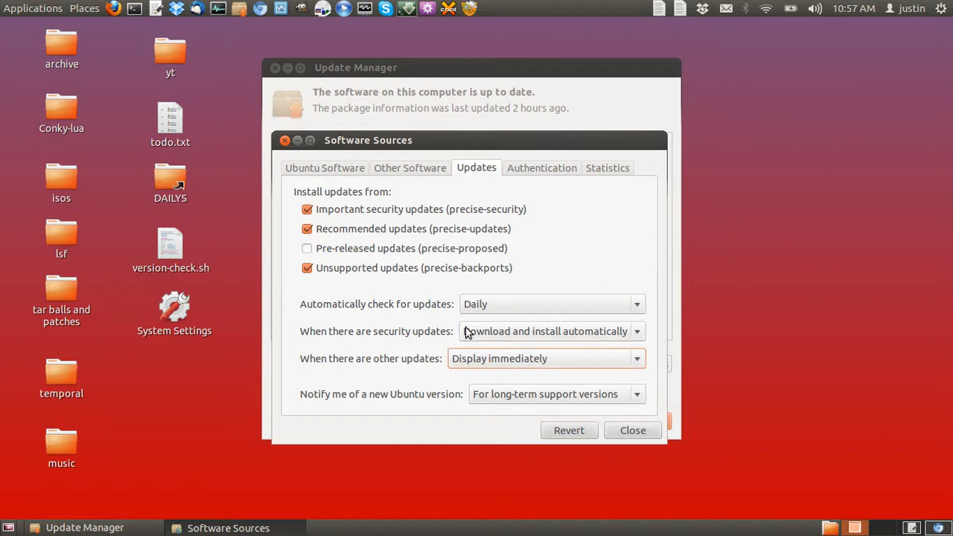